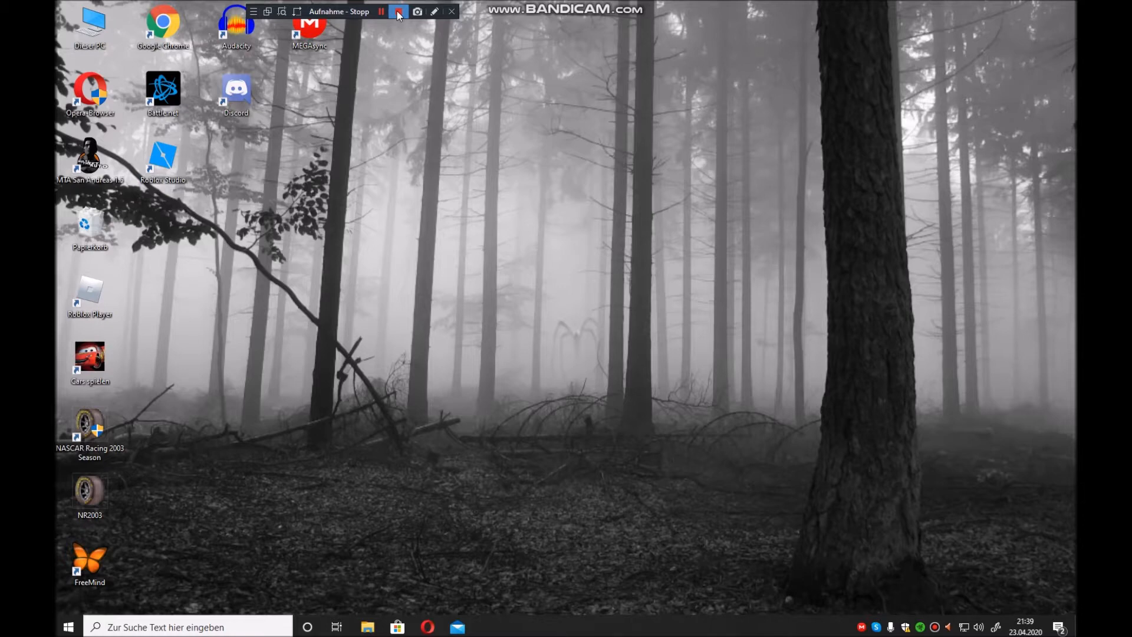
# - Browse to C: > Papyrus > NASCAR Racing 2003 Season and select rend_dxg
pyautogui.click(398, 12)
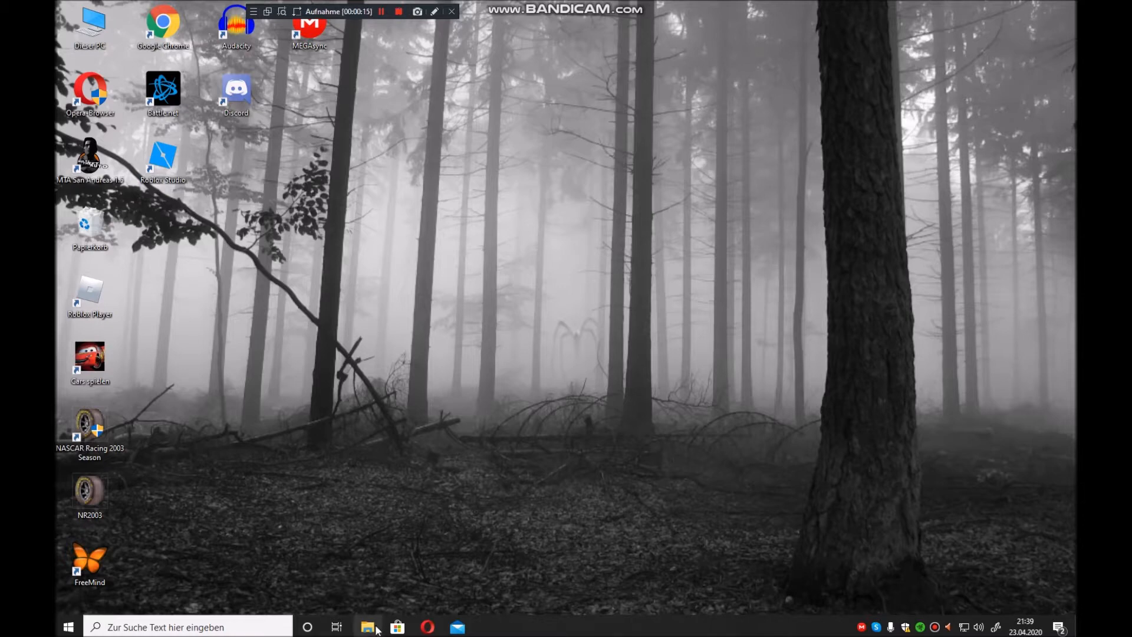
pyautogui.click(367, 627)
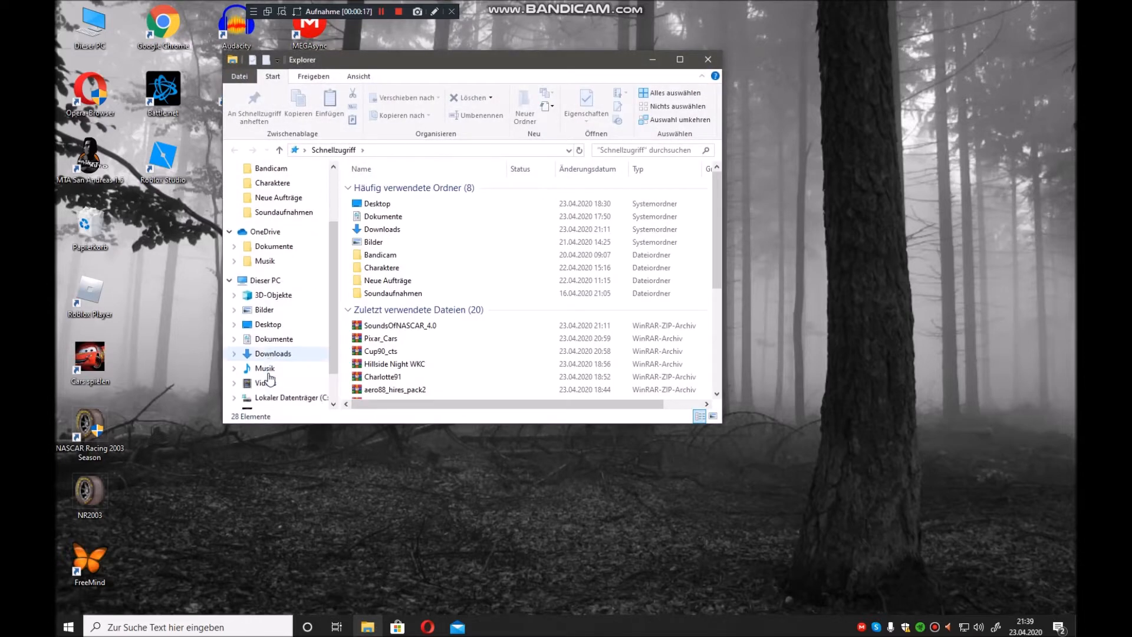
pyautogui.click(292, 383)
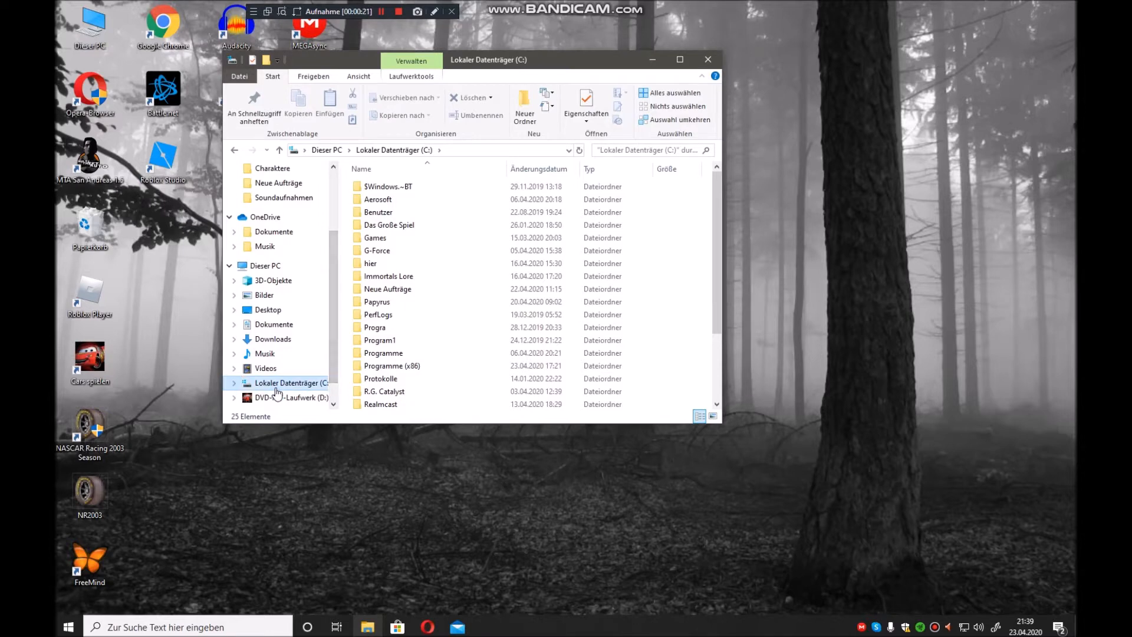
pyautogui.doubleClick(376, 301)
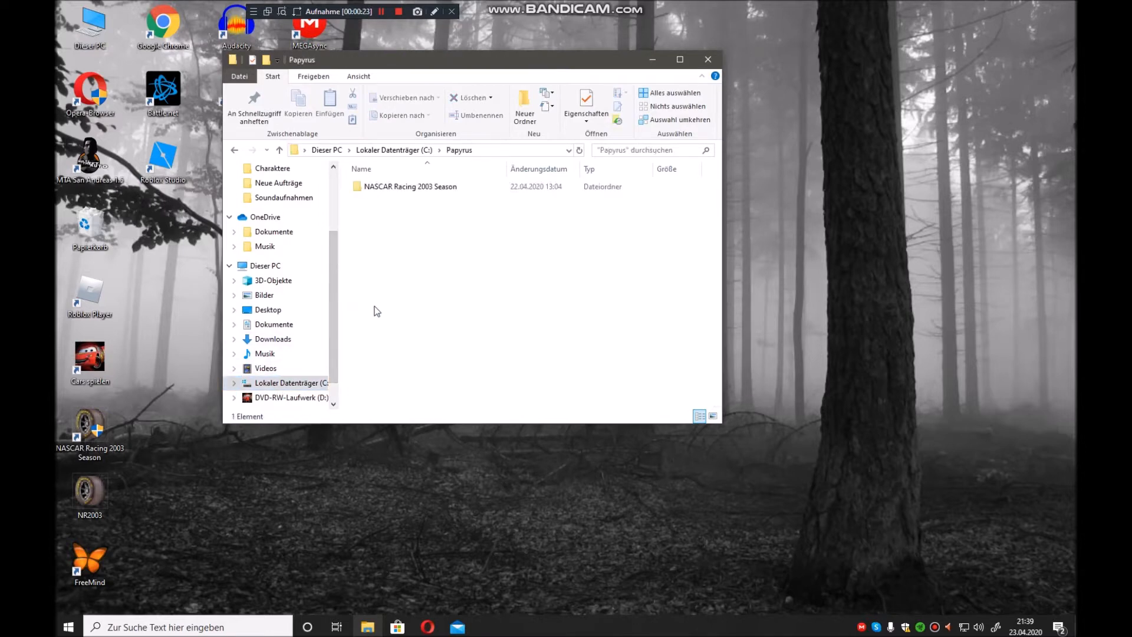
pyautogui.doubleClick(410, 187)
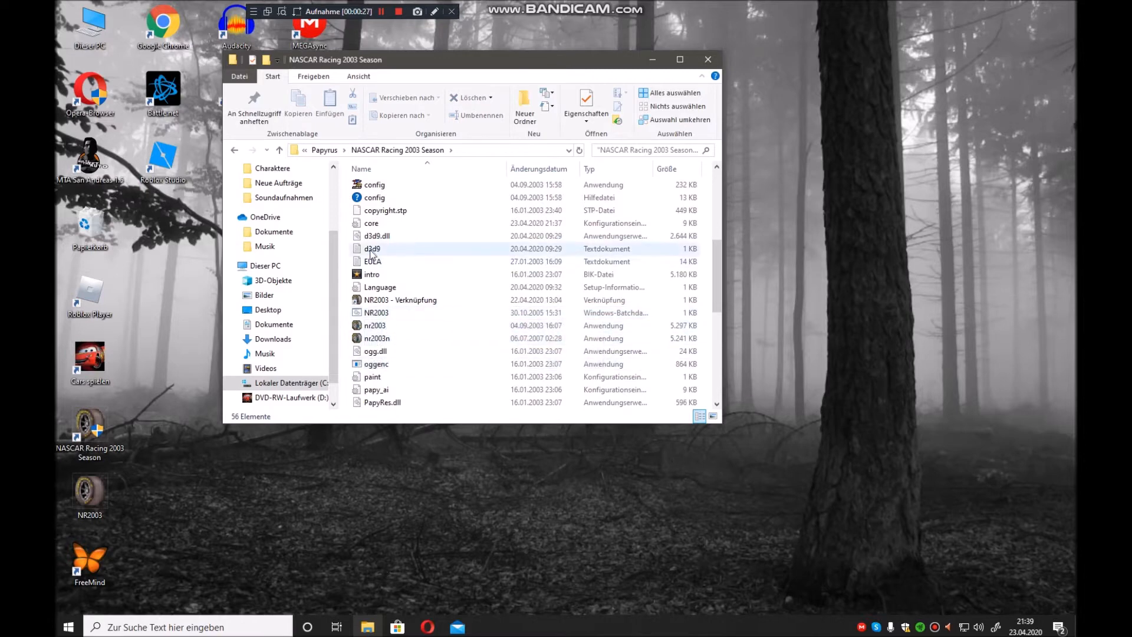
pyautogui.scroll(-3)
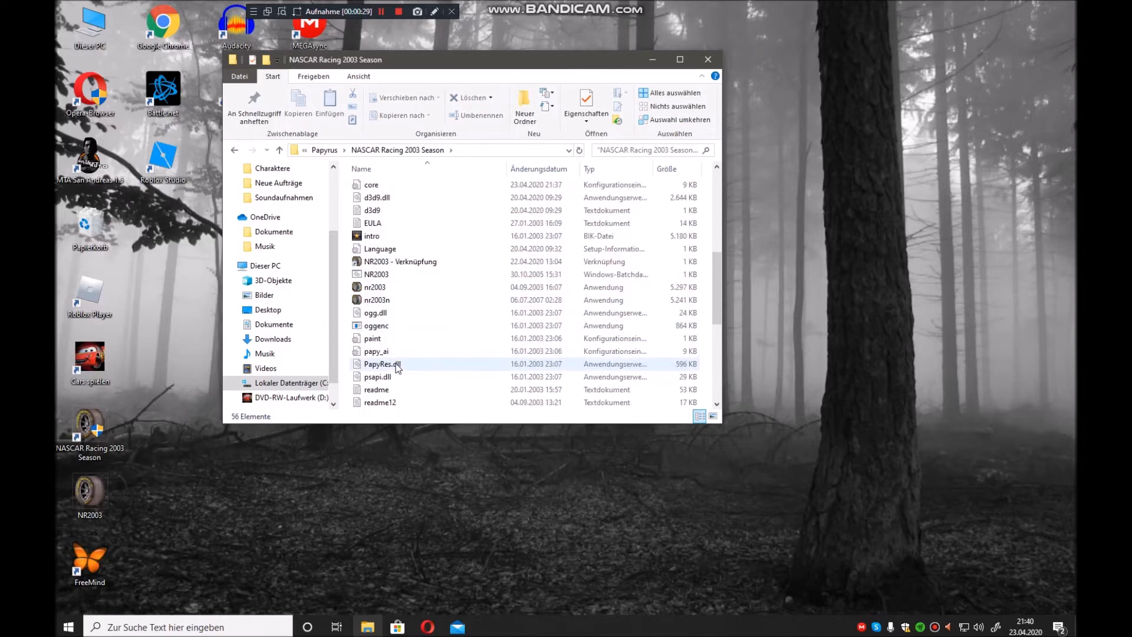
pyautogui.scroll(-3)
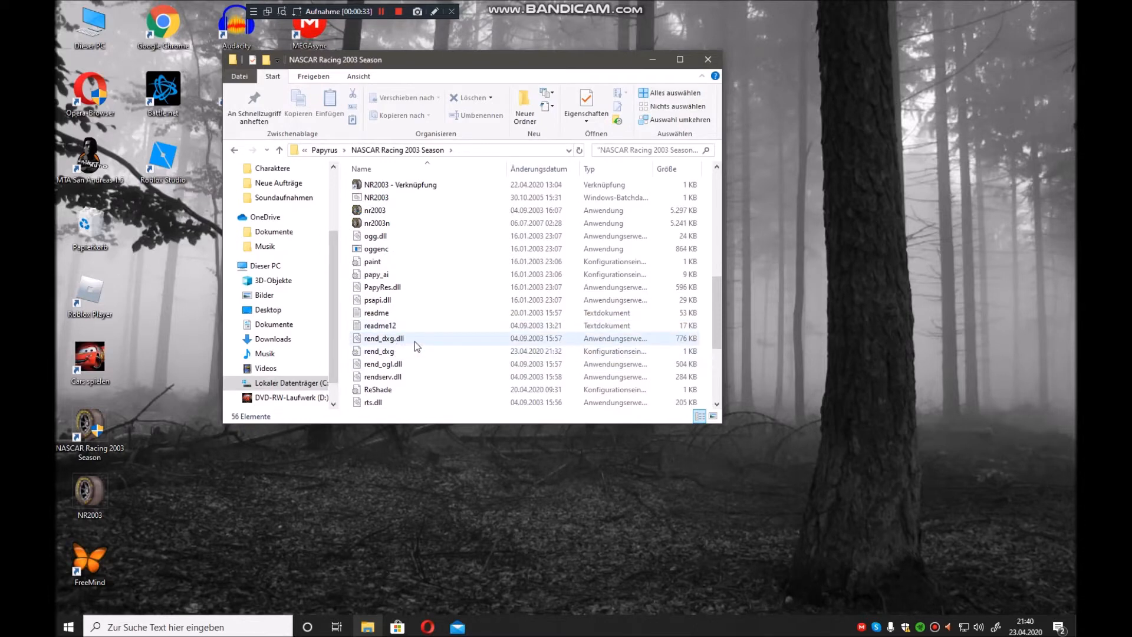
pyautogui.click(379, 350)
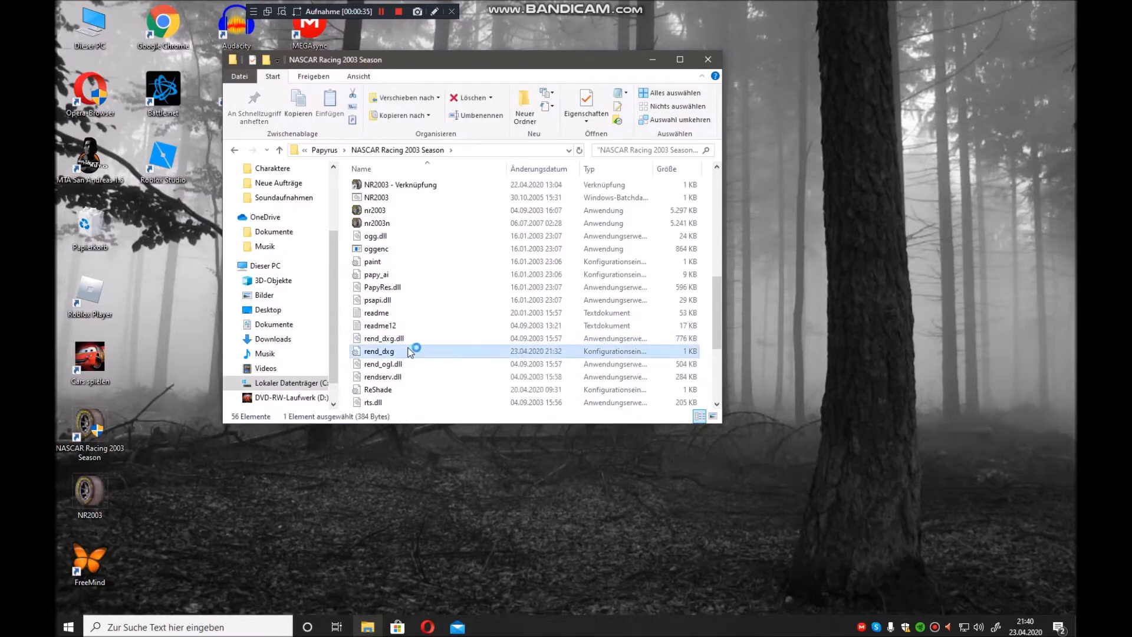
# - Open rend_dxg in Notepad and place the cursor after the AnisotropicLevel value of 2
pyautogui.doubleClick(378, 350)
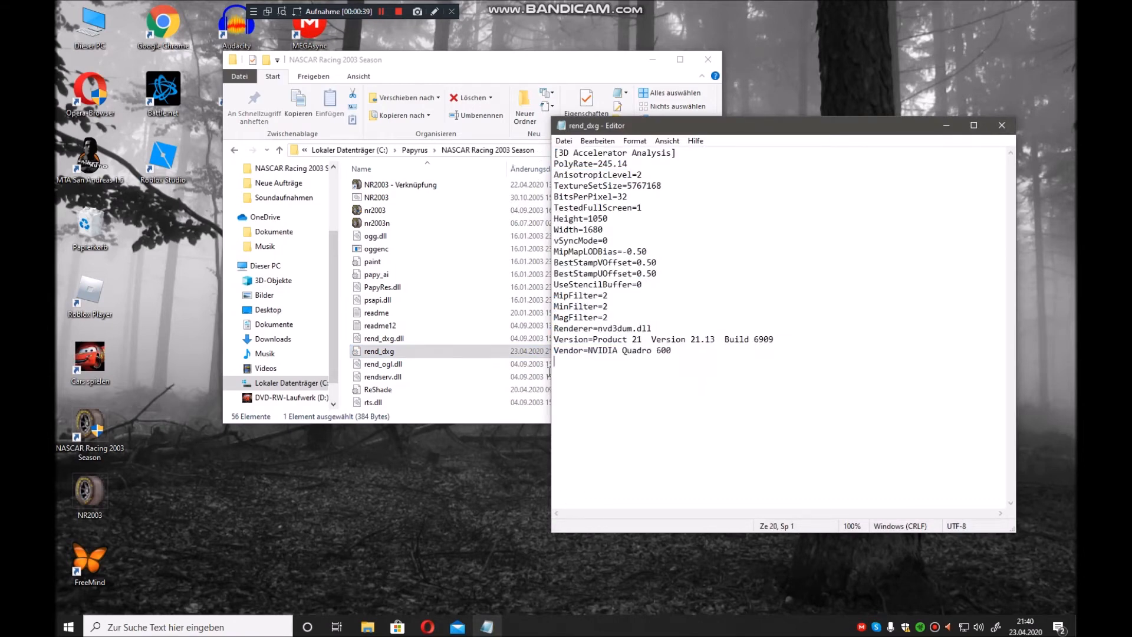
pyautogui.press('ctrl+a')
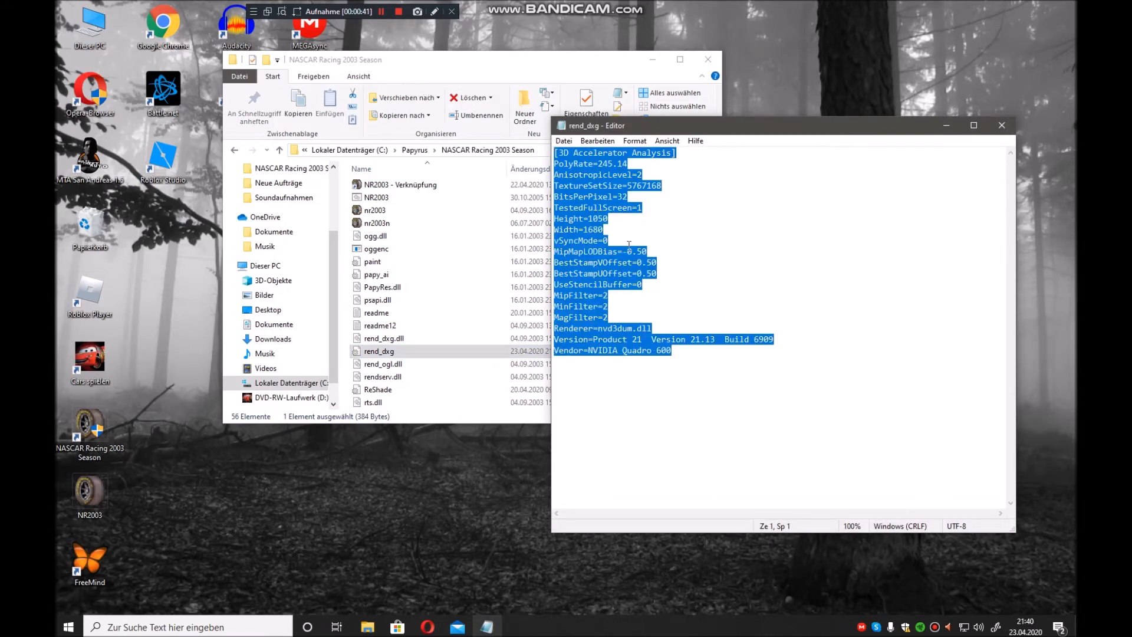
pyautogui.click(650, 174)
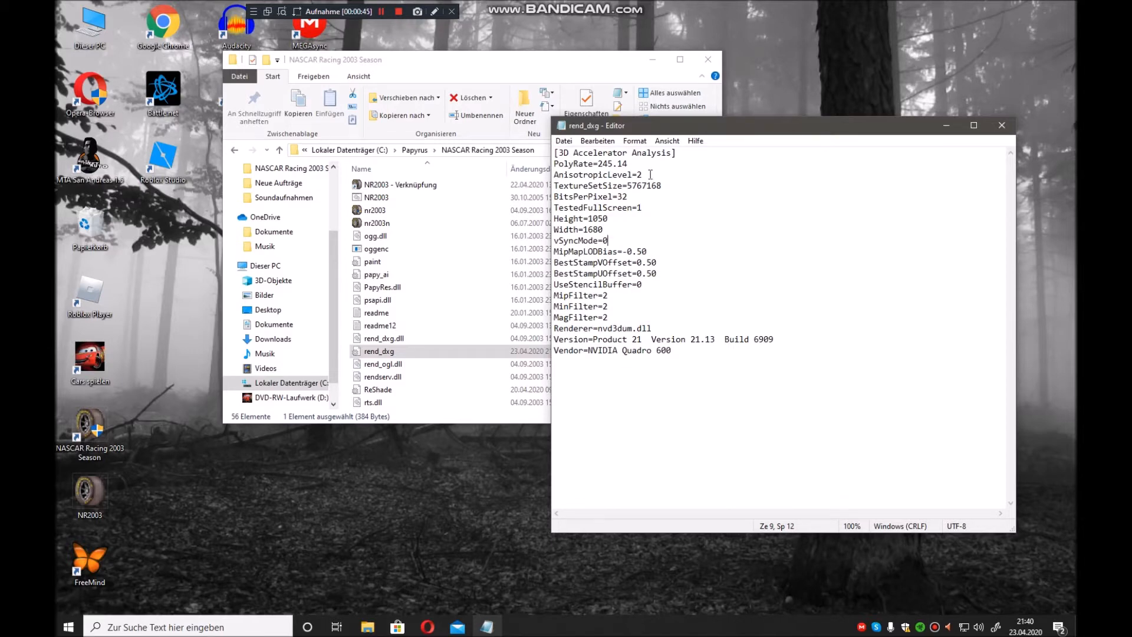
pyautogui.moveTo(611, 174)
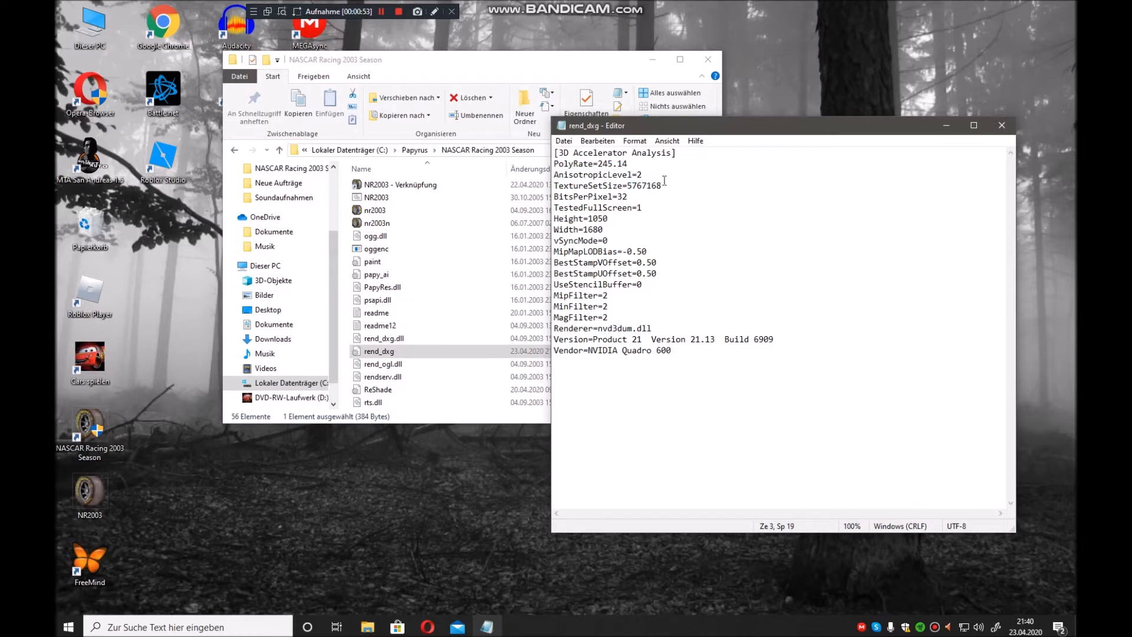
pyautogui.click(660, 186)
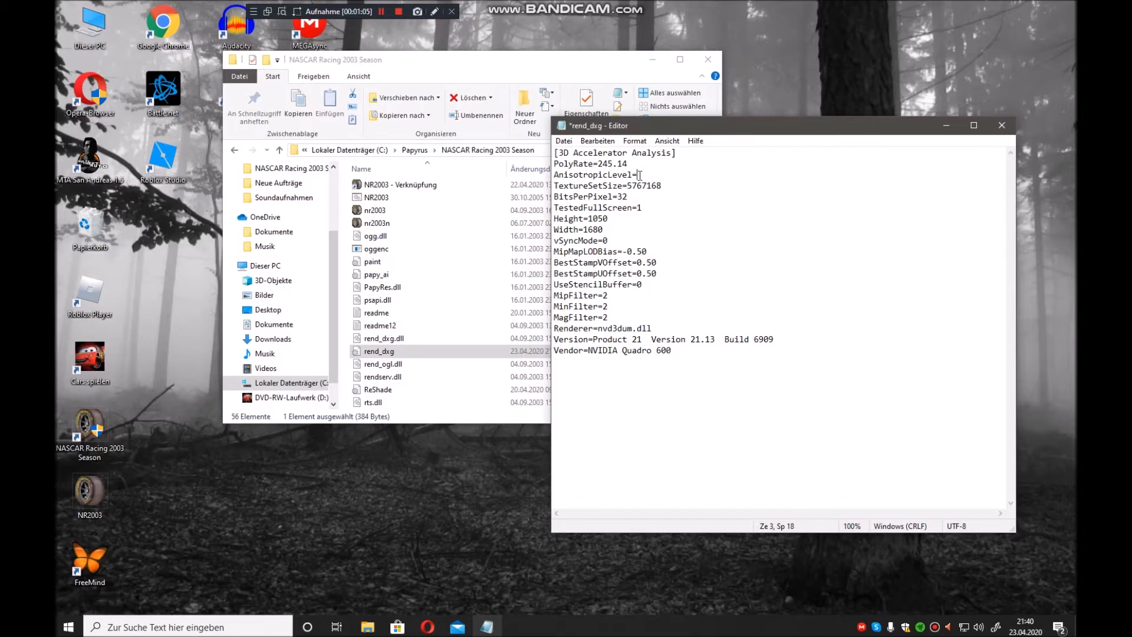
# - Enter 9 for AnisotropicLevel and select the start of the TextureSetSize value
pyautogui.write('9')
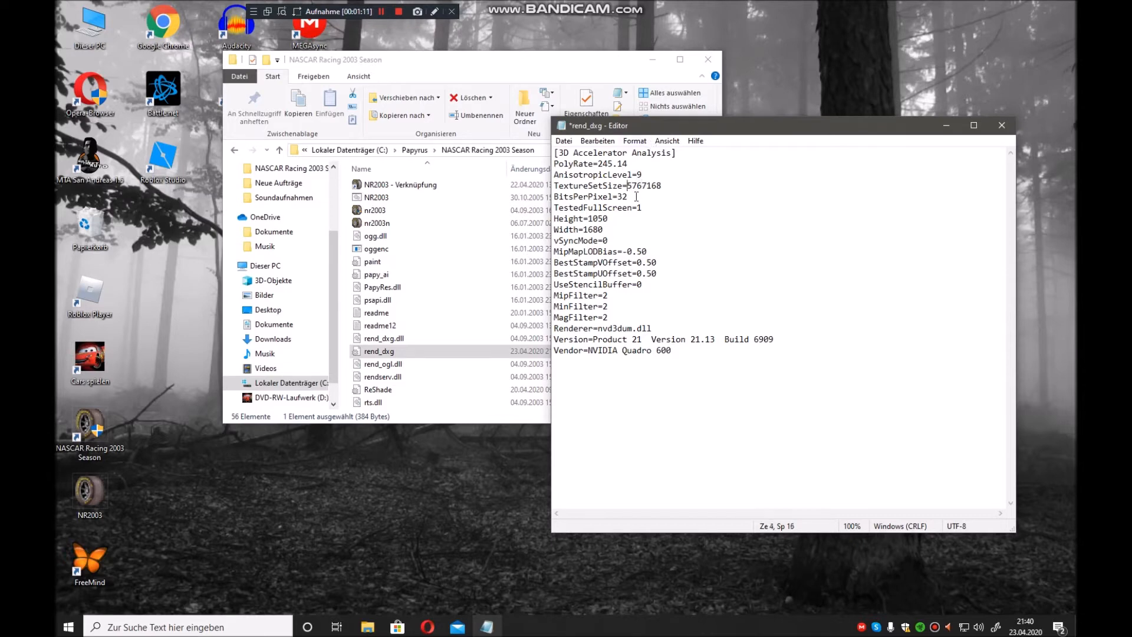
pyautogui.moveTo(627, 185); pyautogui.dragTo(660, 186)
pyautogui.write('989809')
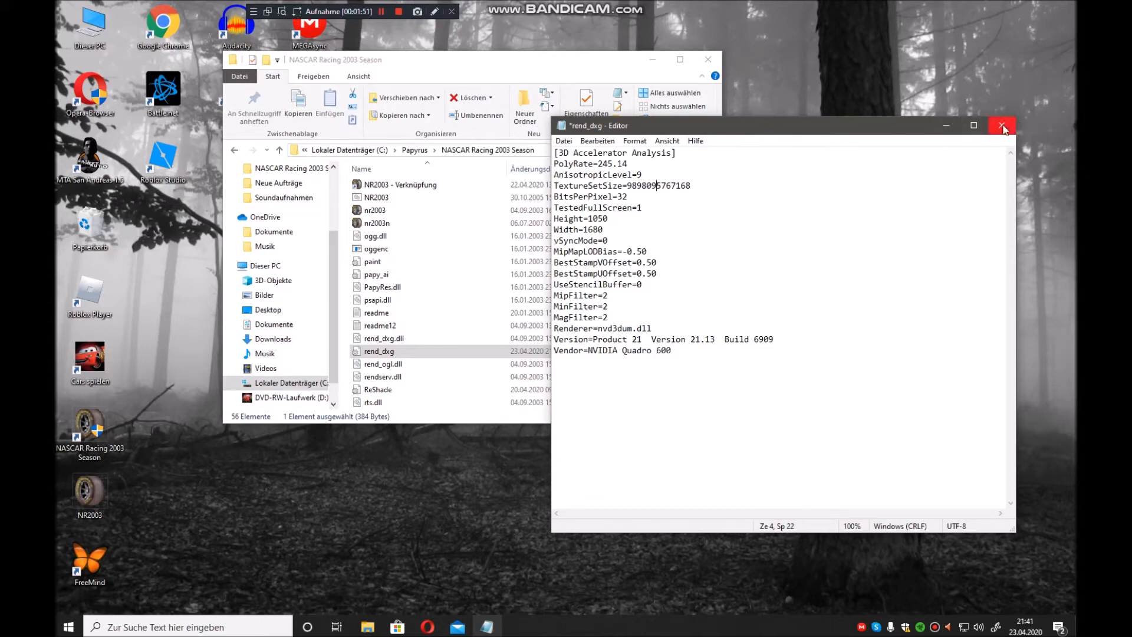
# - Close Notepad, saving the rend_dxg.ini changes, and return to the game folder listing
pyautogui.click(1004, 125)
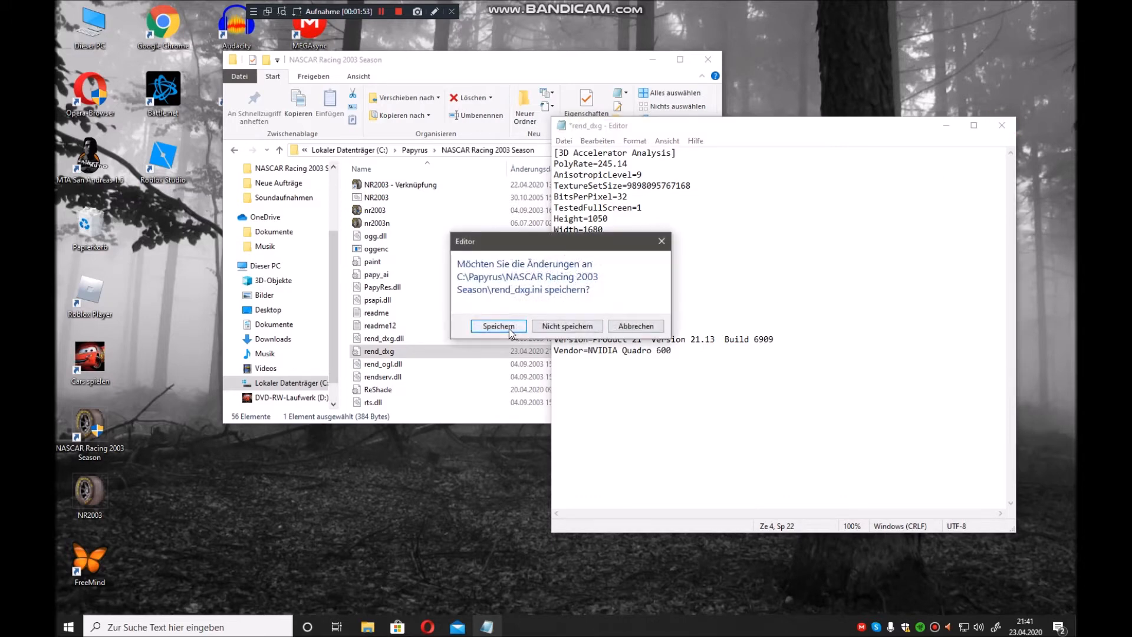
pyautogui.click(497, 325)
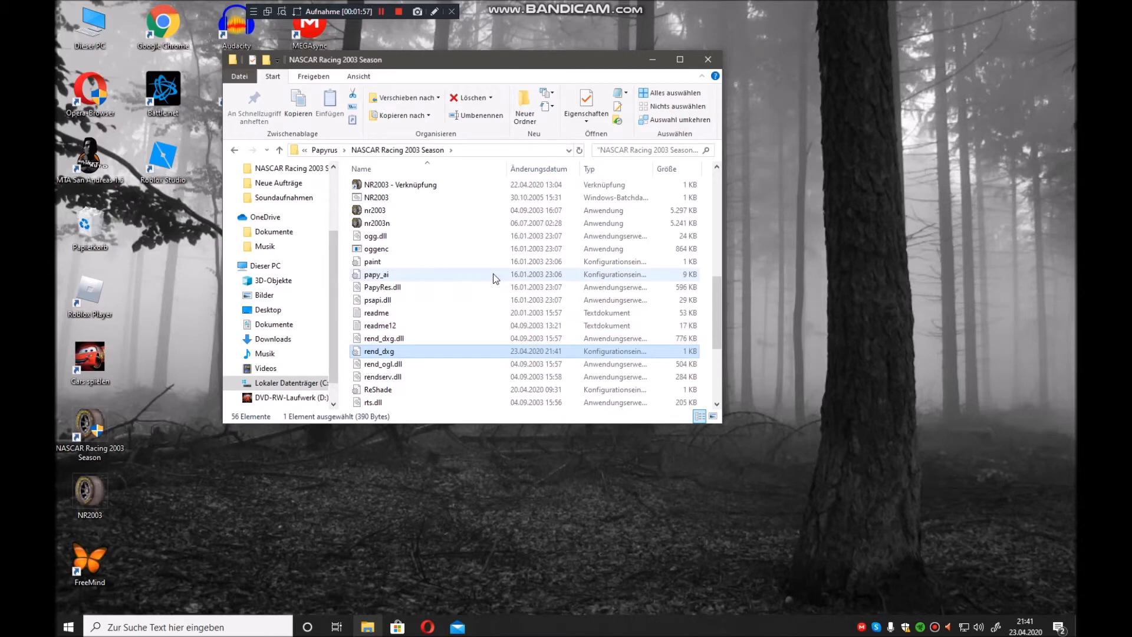
pyautogui.scroll(3)
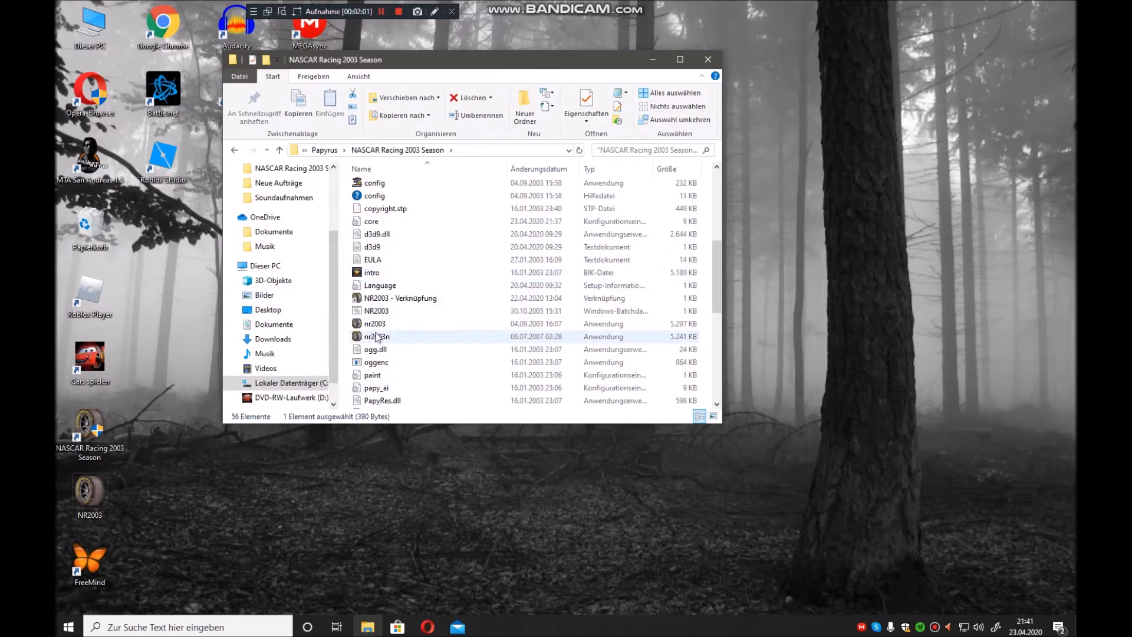
pyautogui.moveTo(377, 335)
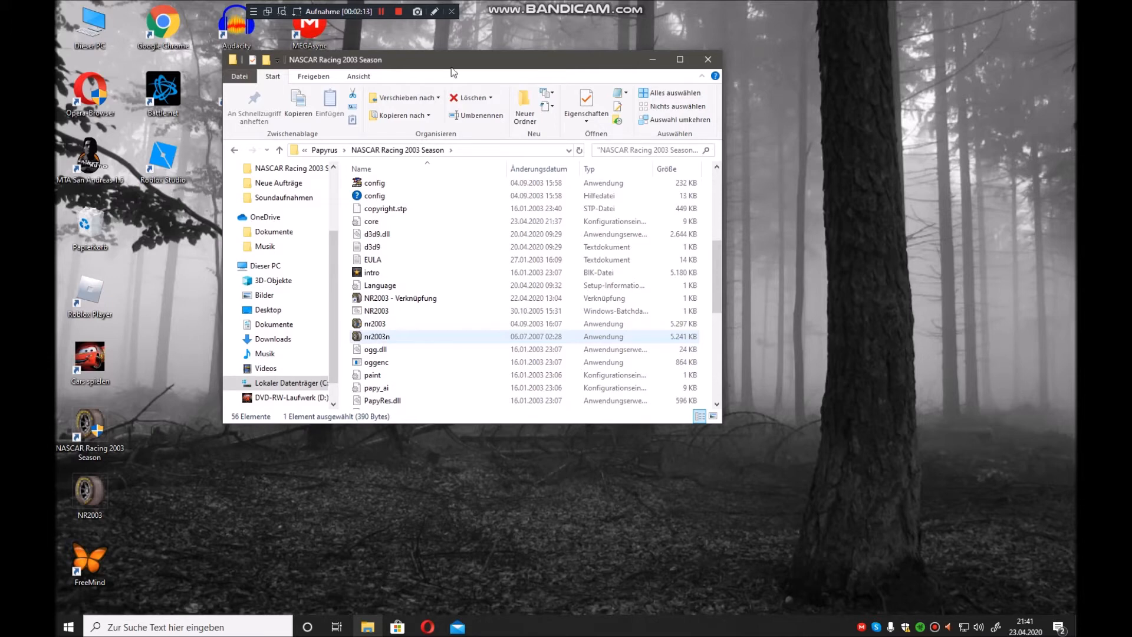
pyautogui.click(396, 10)
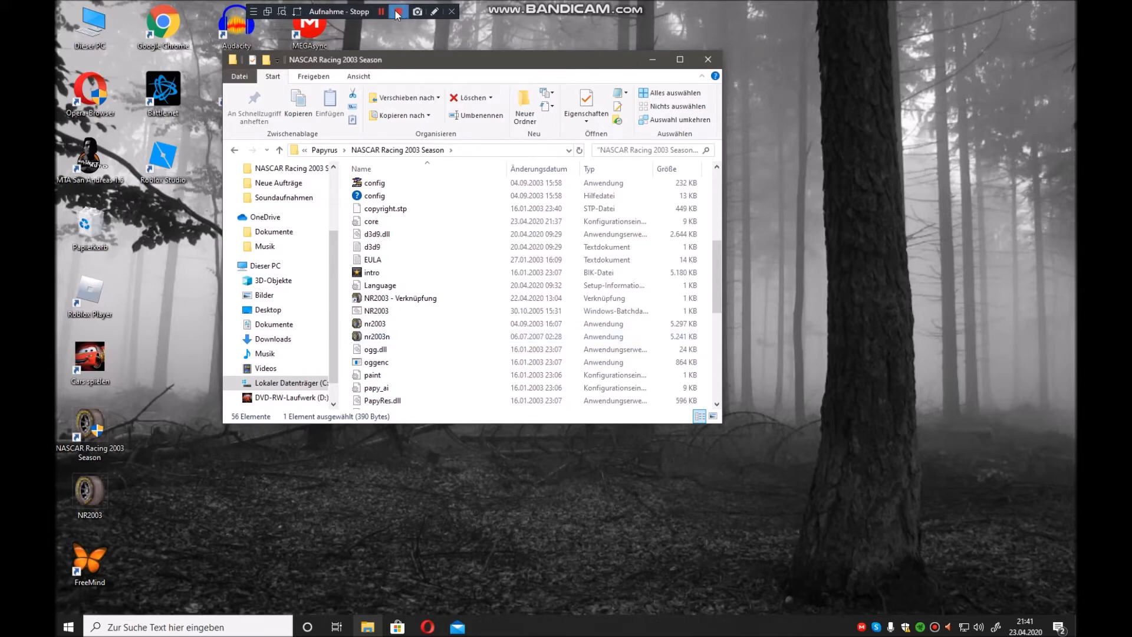